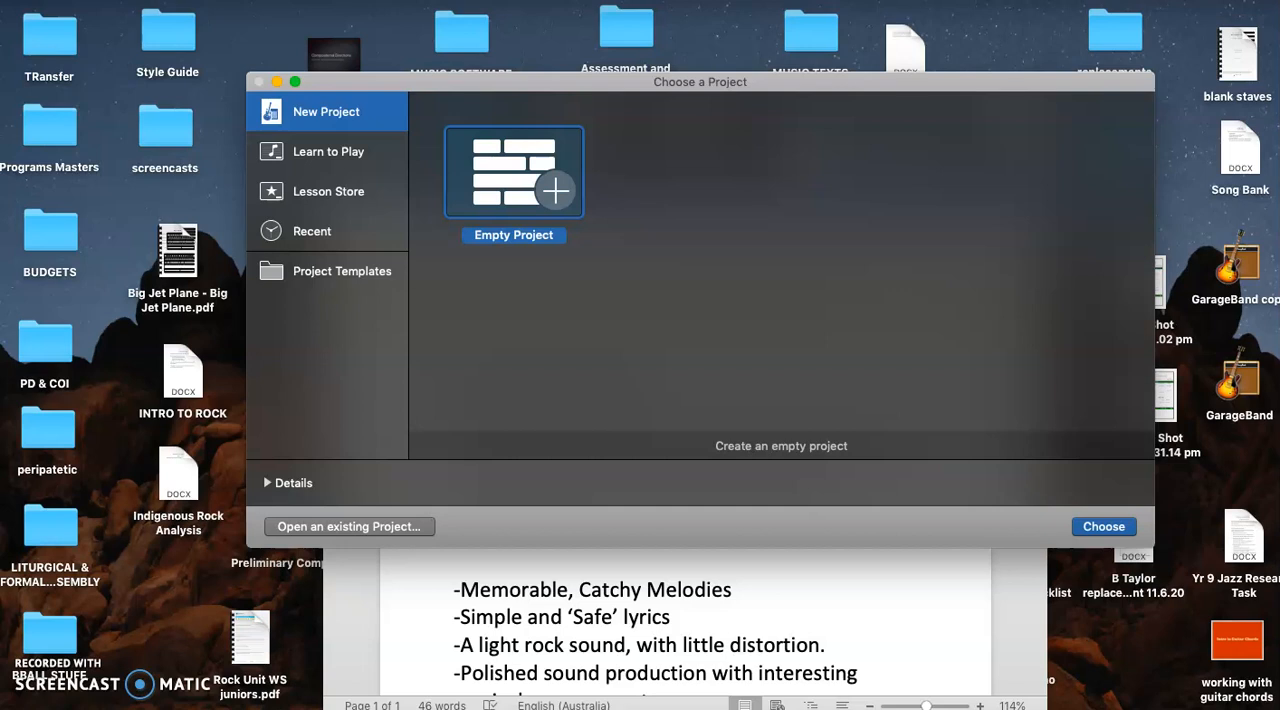
mouse_move(616, 456)
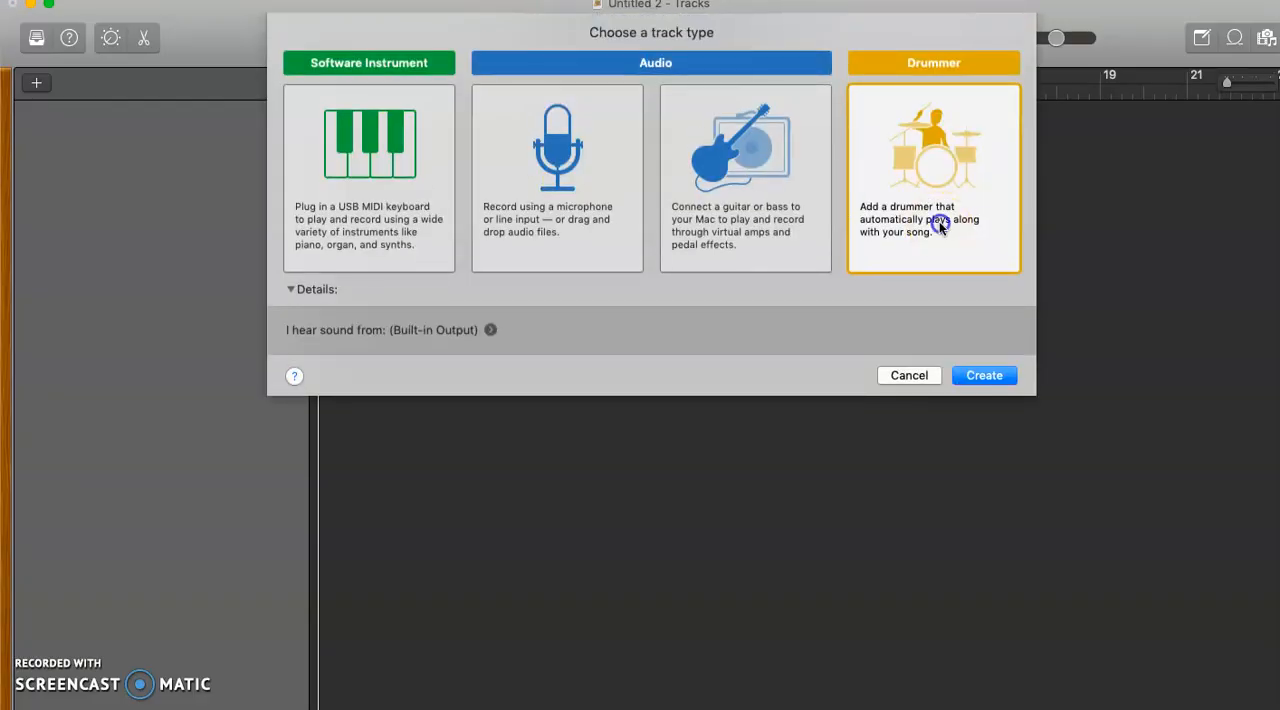
Create the Big Room drummer track, audition it, and select its region for copying to bar 9
left_click(984, 376)
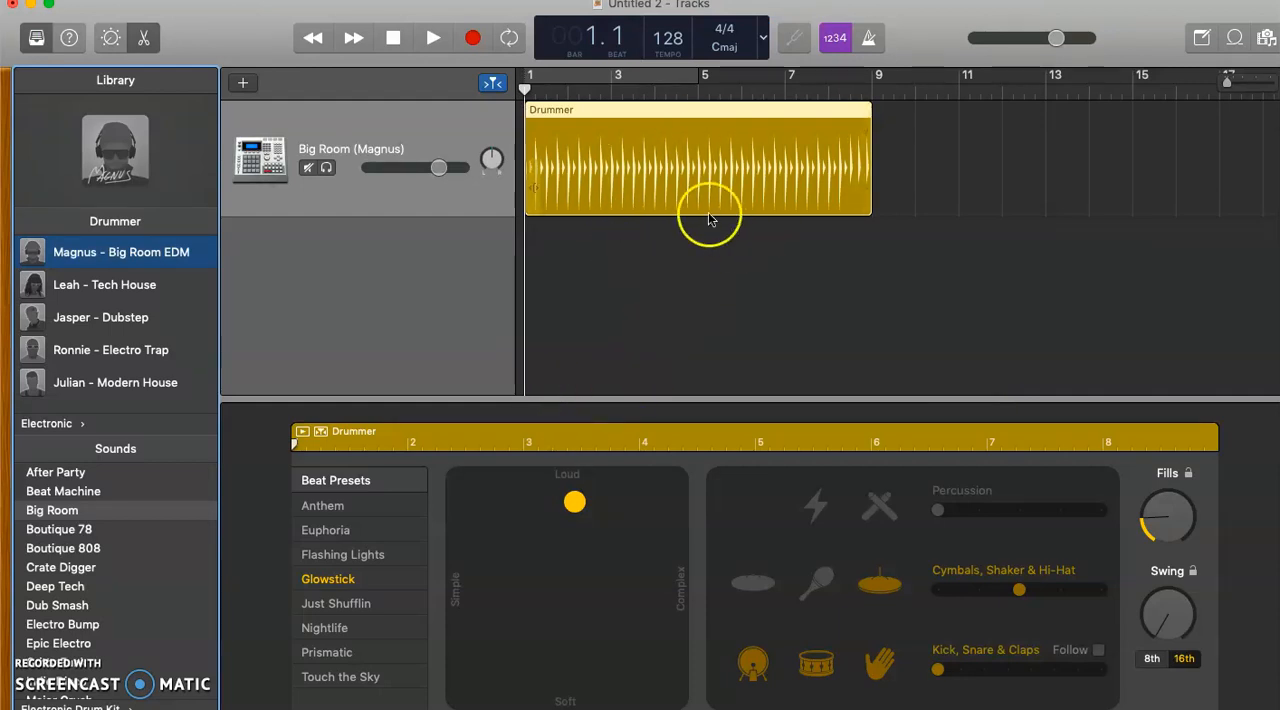
mouse_move(584, 144)
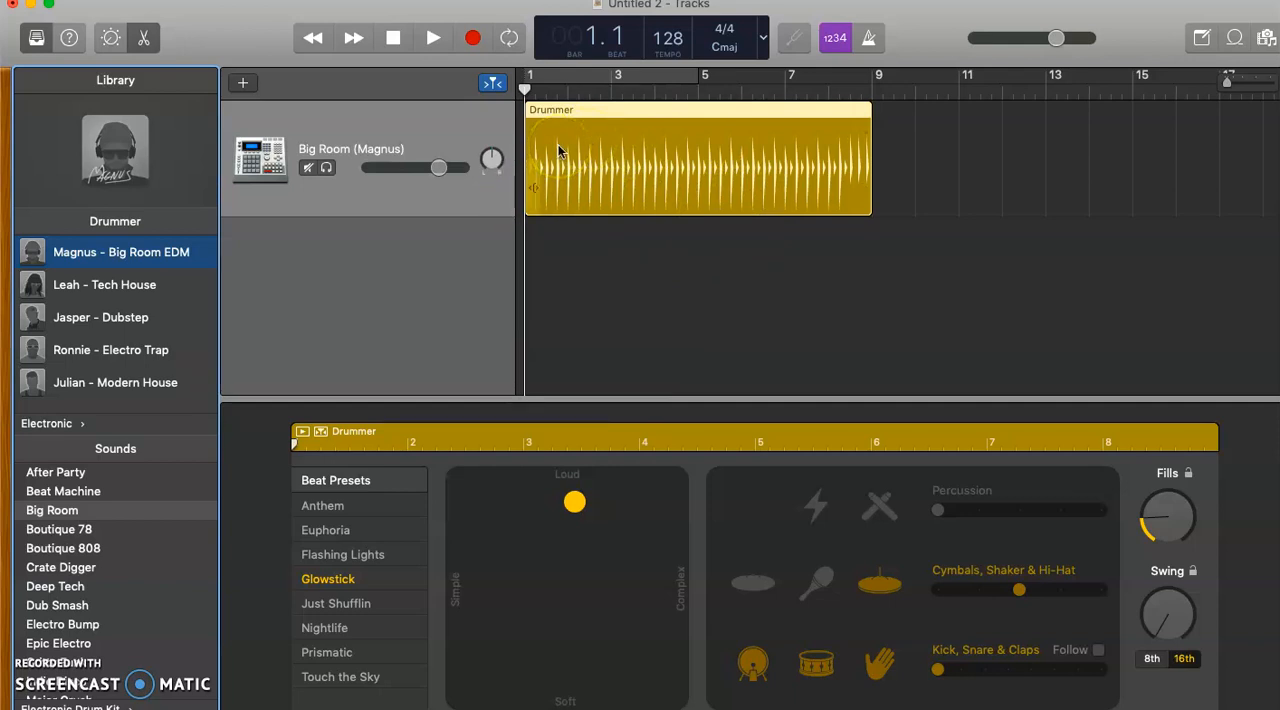
left_click(432, 36)
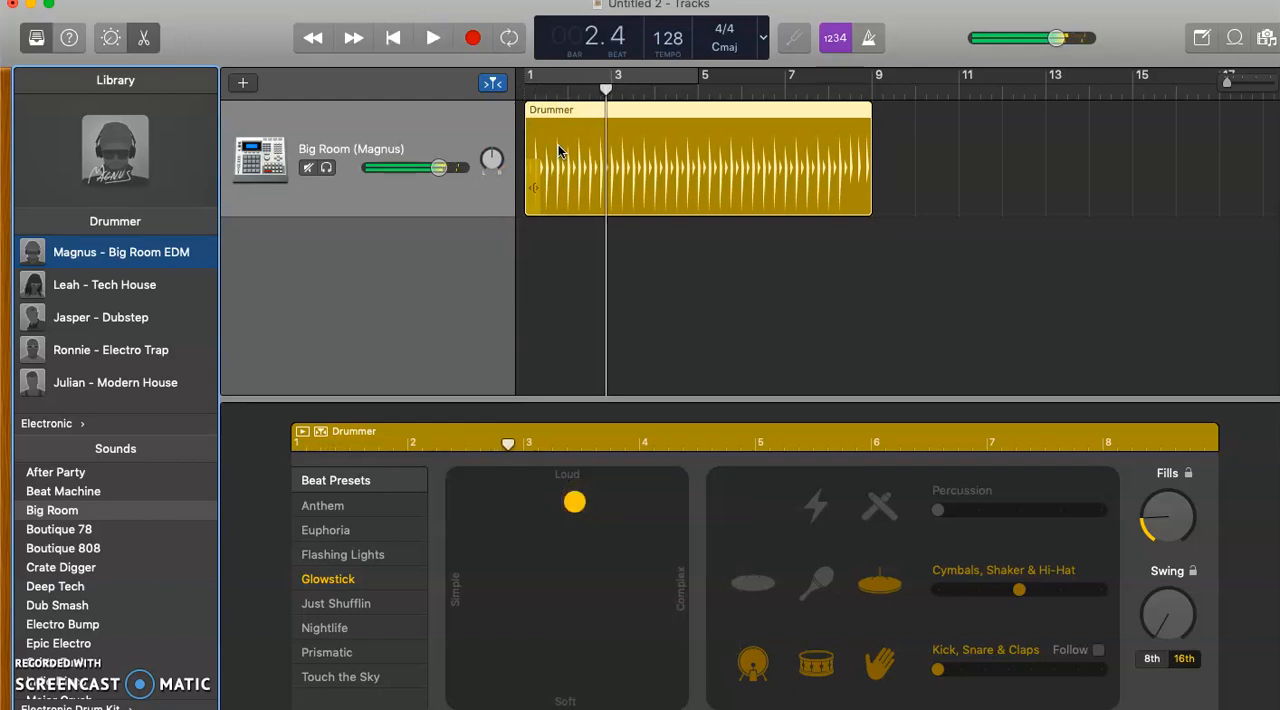
left_click(756, 164)
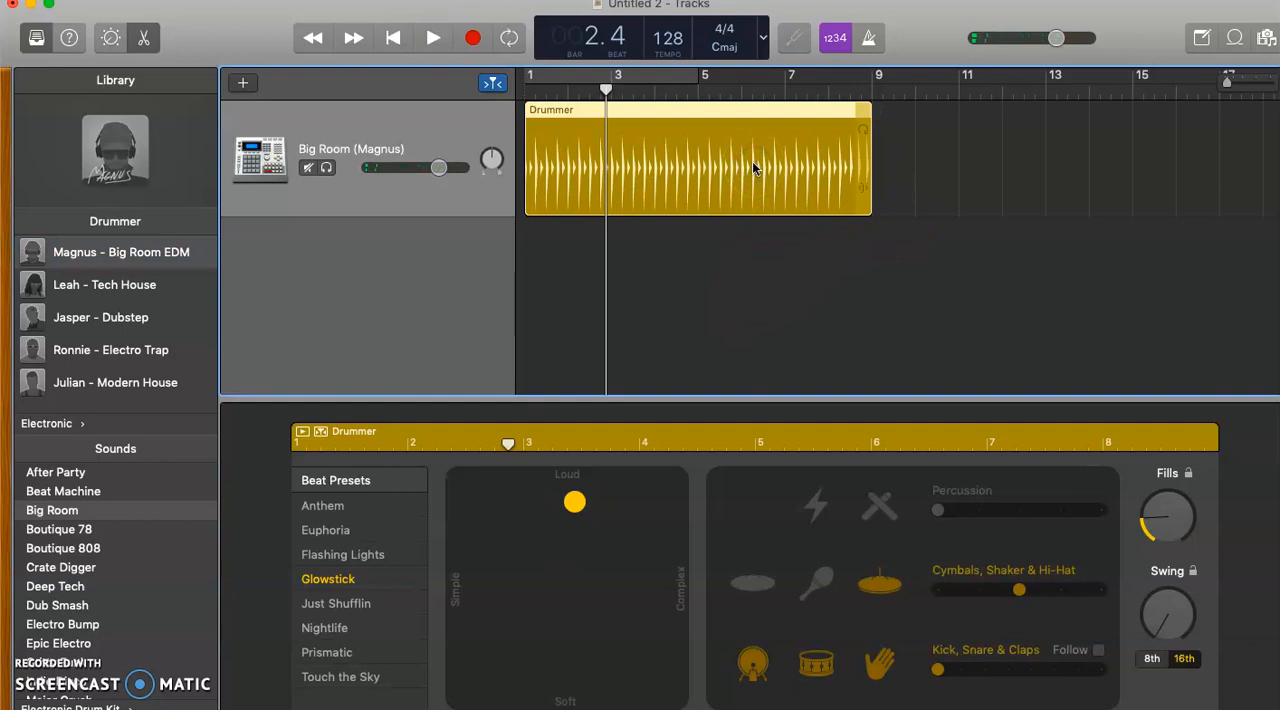
left_click(870, 90)
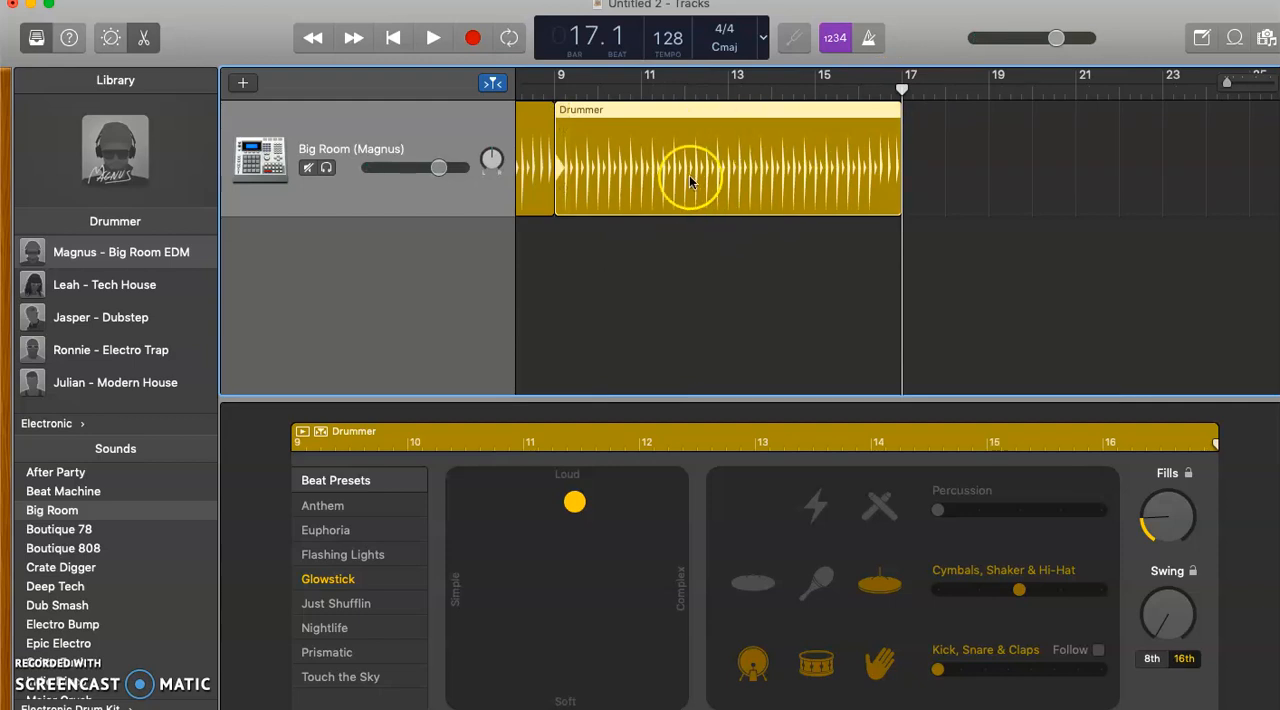
Switch the second Drummer region to the Anthem preset and play from bar 7 to hear the change
left_click(322, 506)
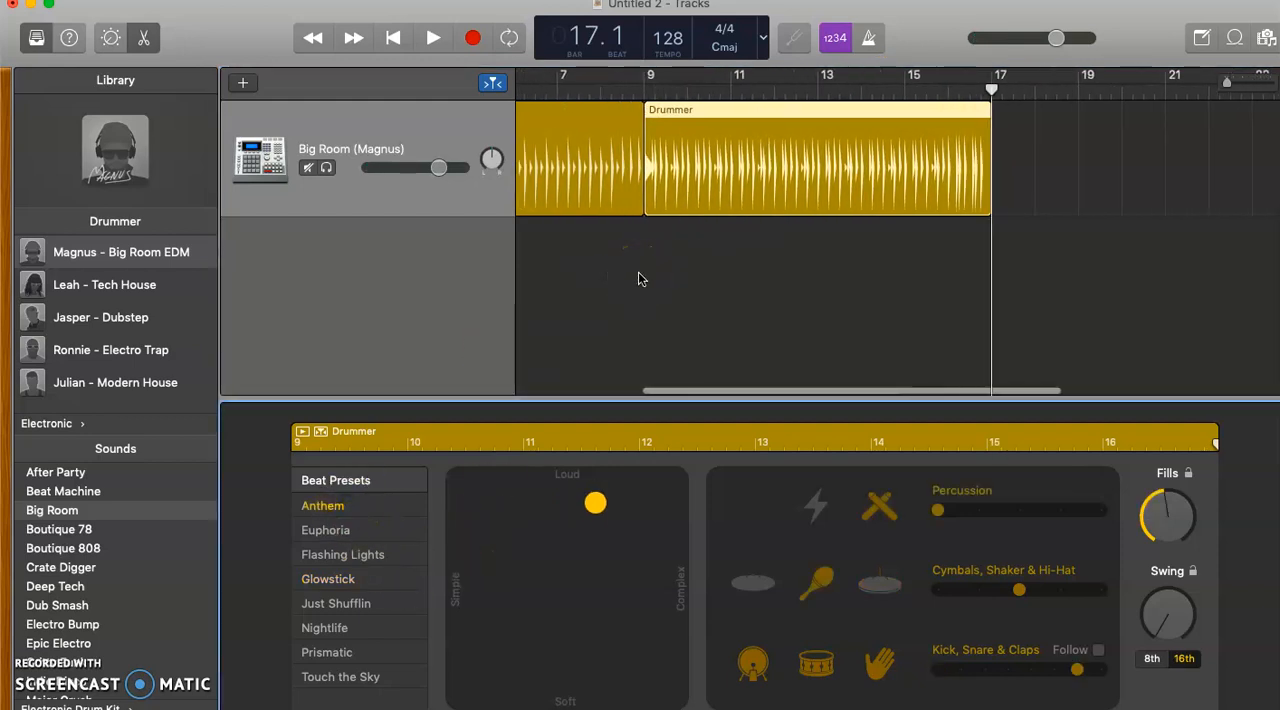
left_click(556, 90)
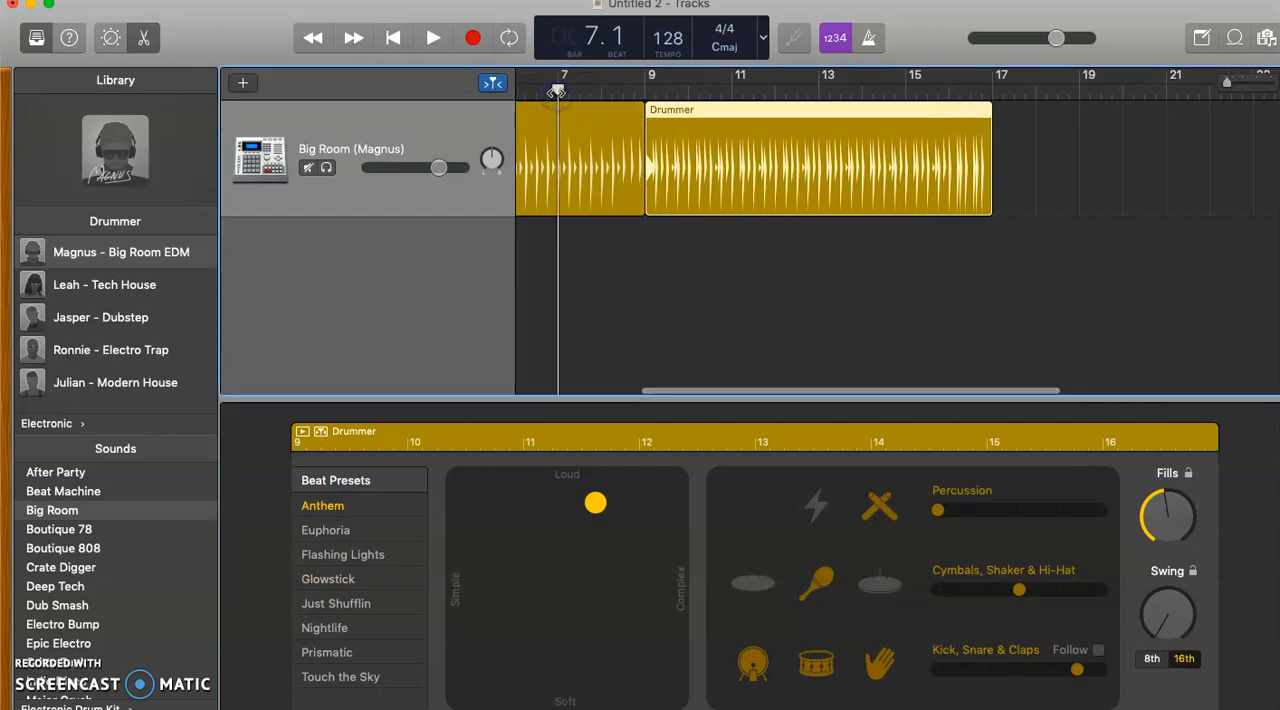
left_click(432, 38)
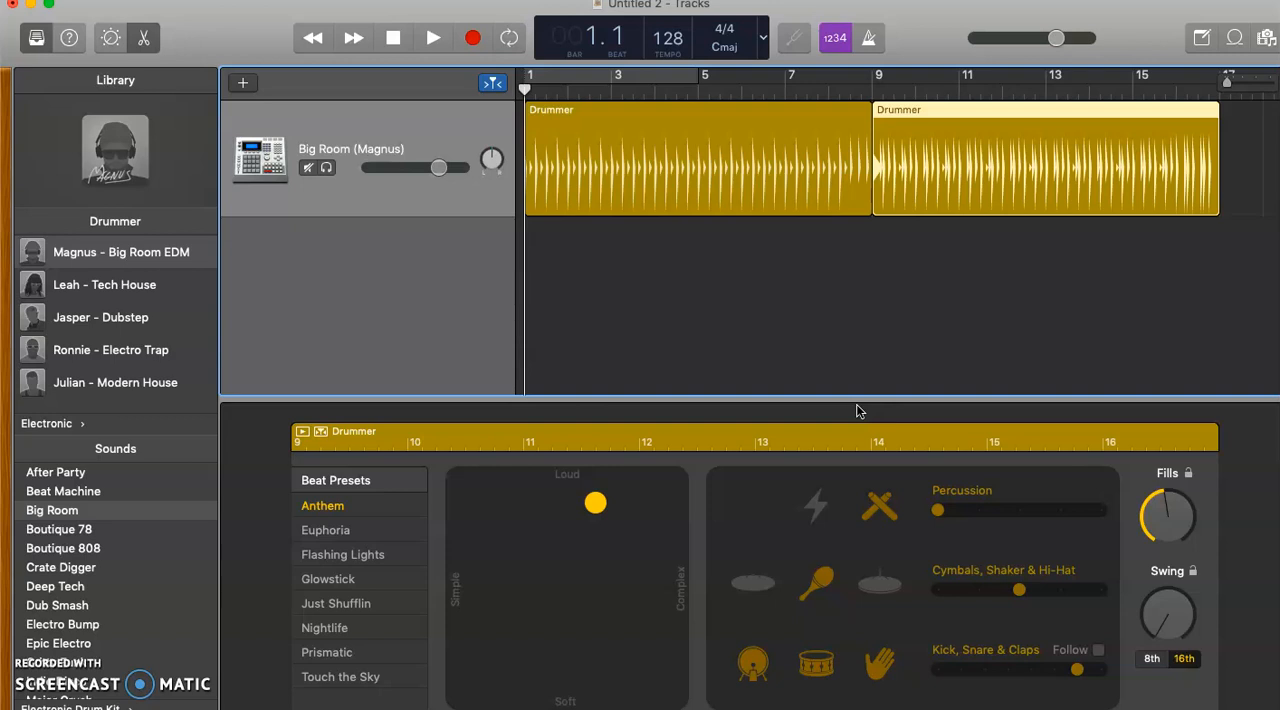
Select the first Drummer region and show the Apple Loops browser
left_click(684, 170)
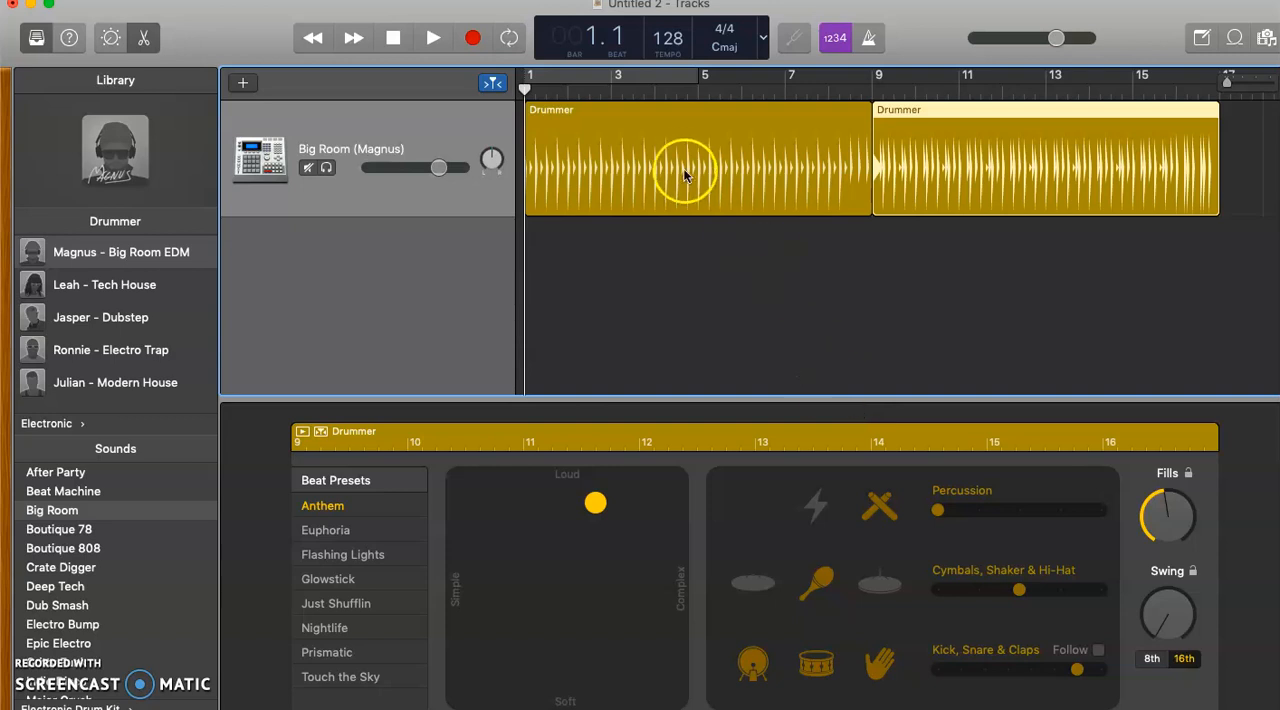
mouse_move(1030, 160)
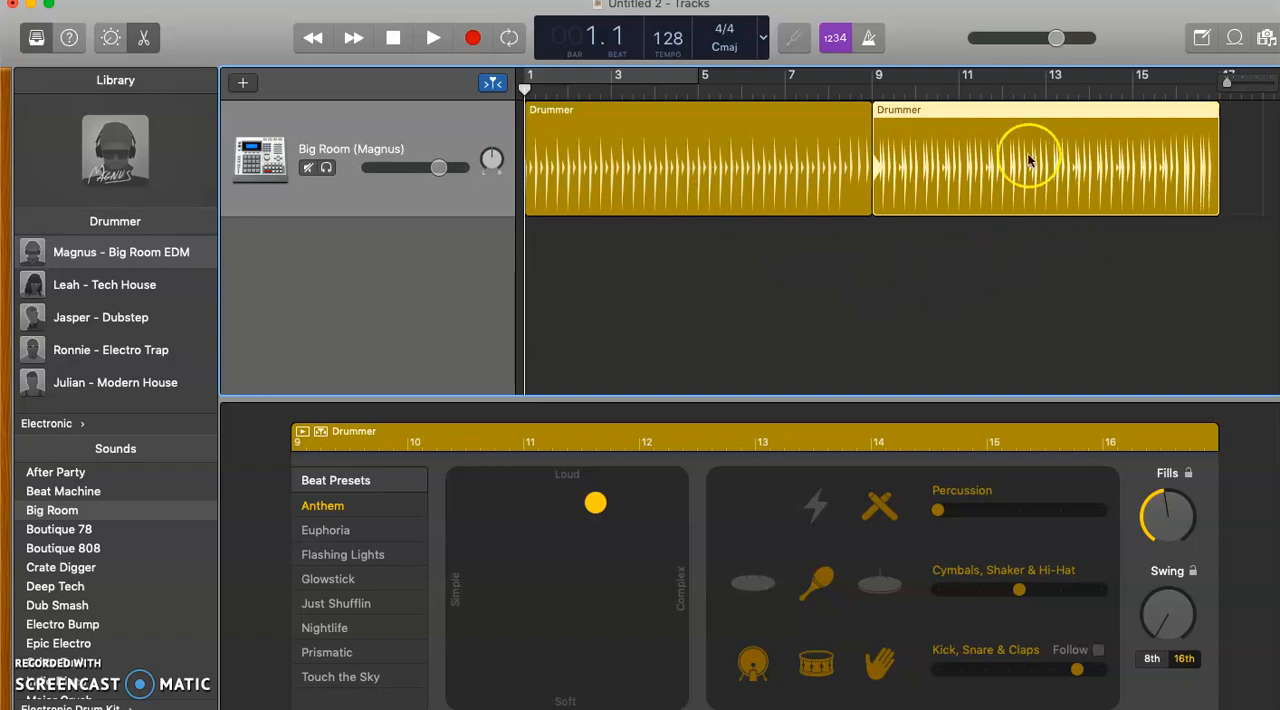
mouse_move(728, 284)
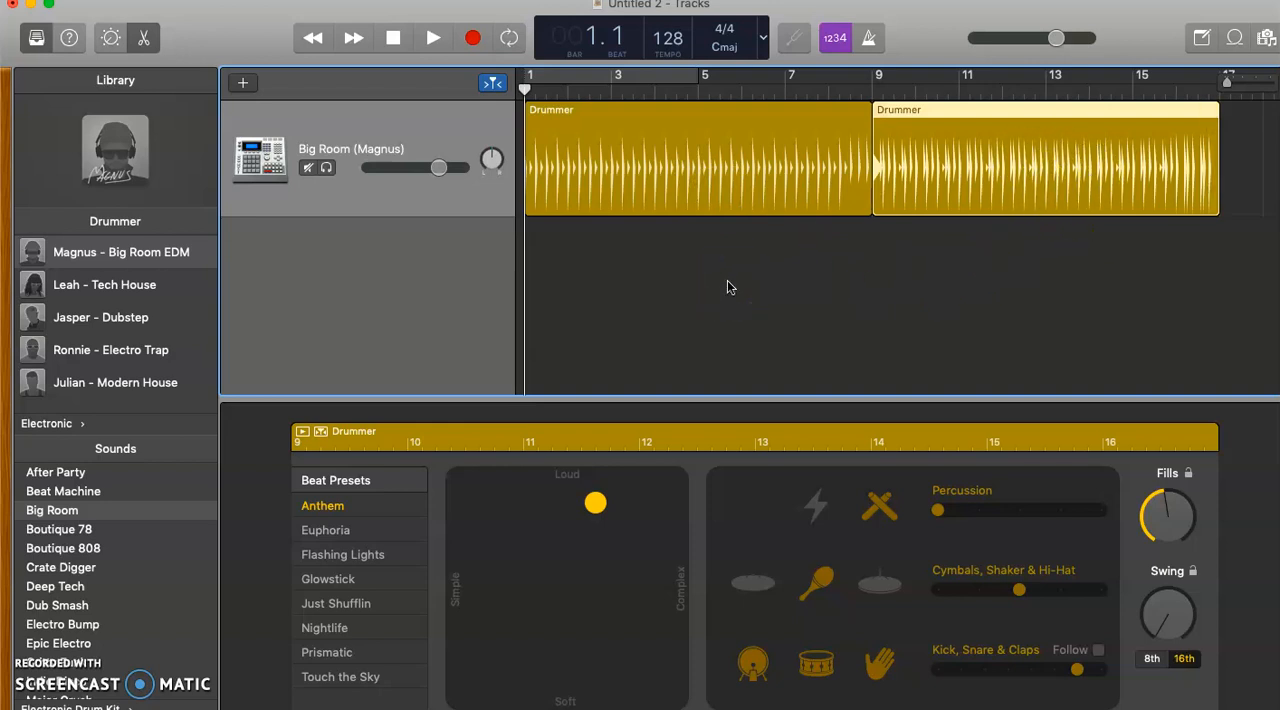
left_click(1236, 38)
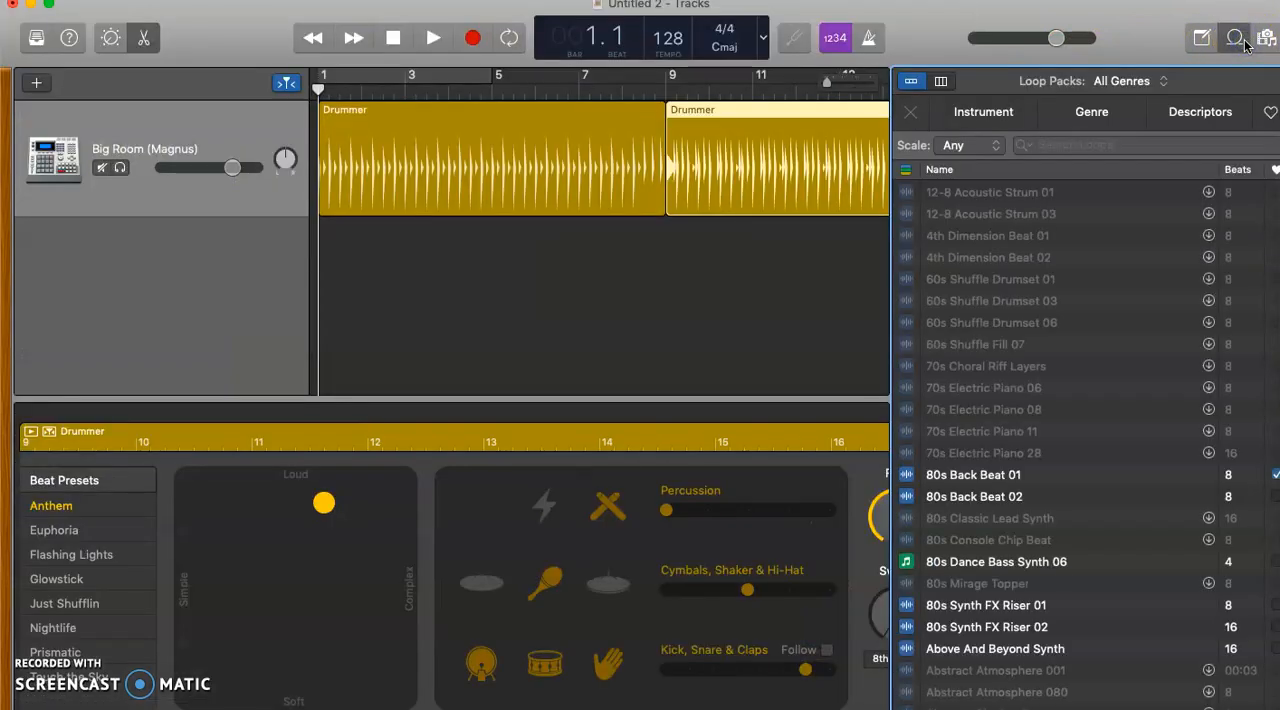
Place Afterburner Synth Lead on a new track at bar 1 and extend it through bar 9
scroll("down", 3)
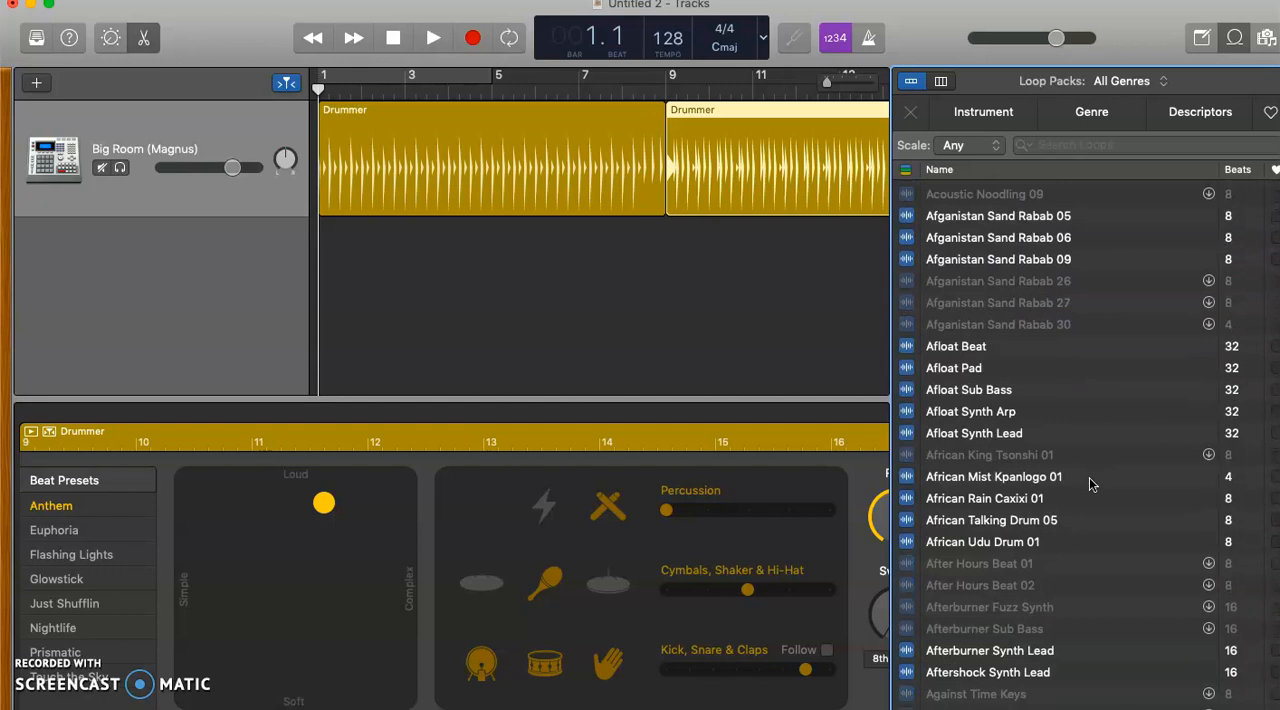
scroll("down", 3)
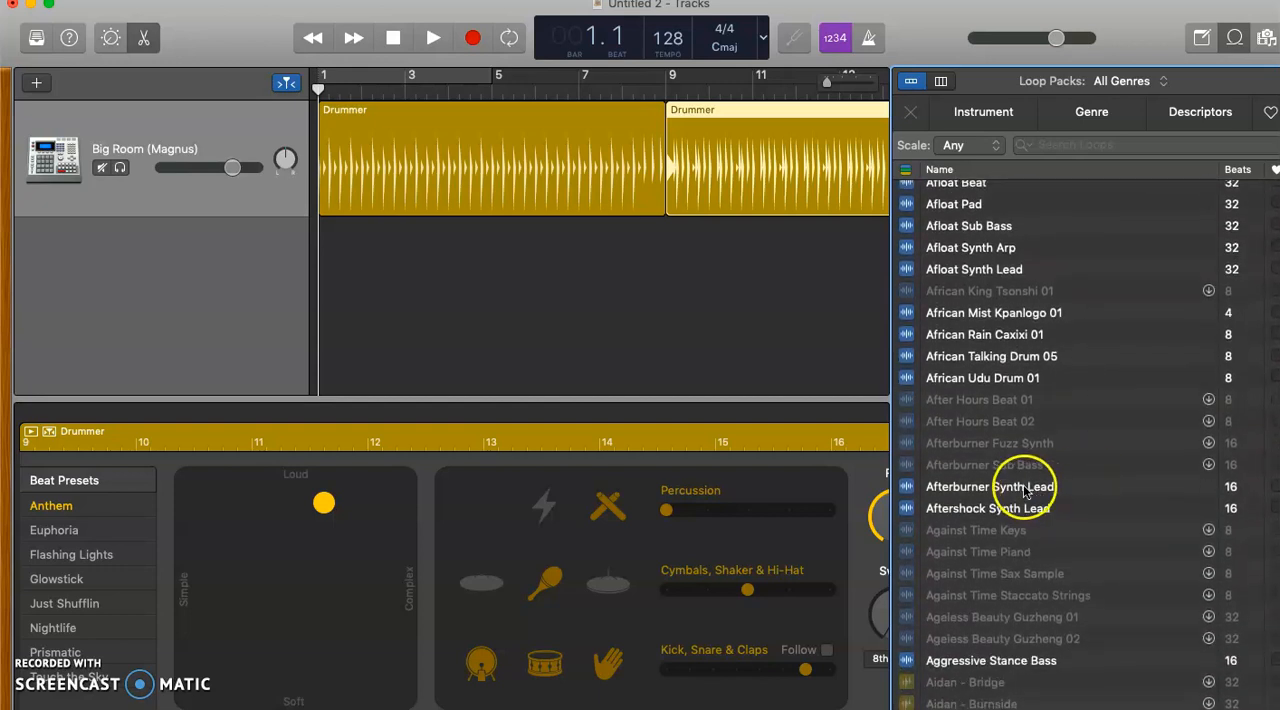
left_click(976, 450)
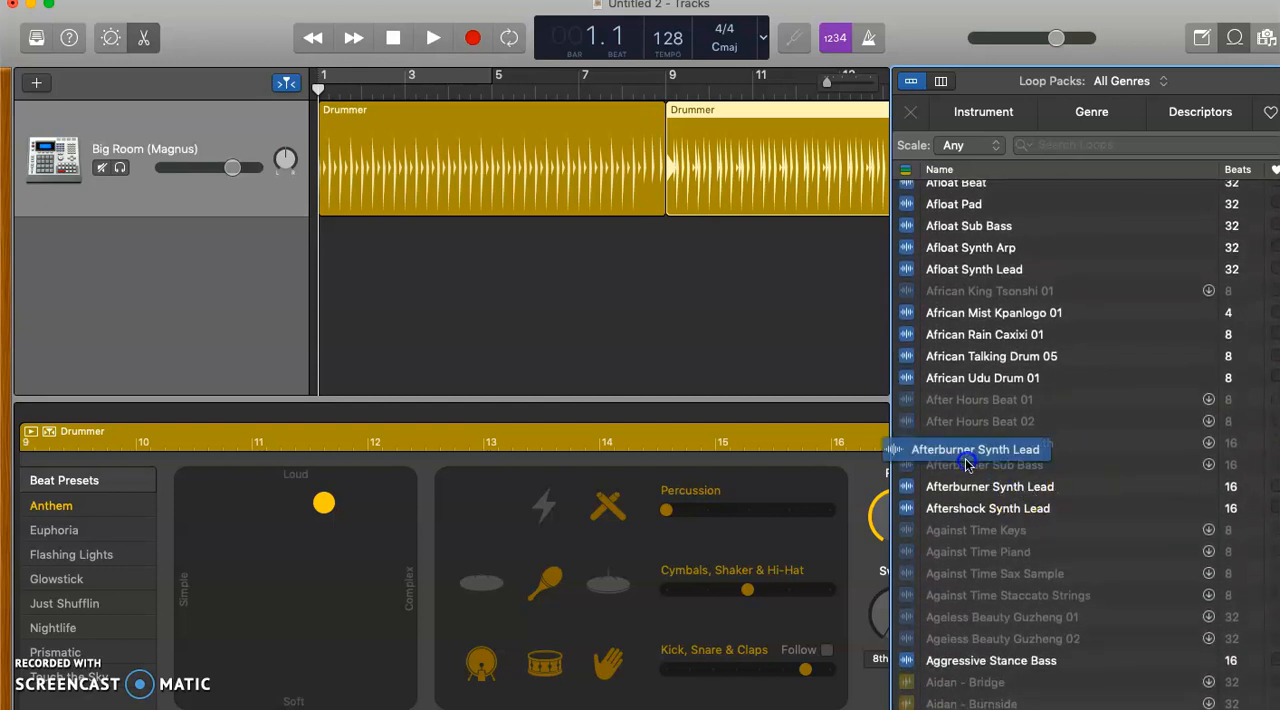
left_click_drag(976, 450, 404, 270)
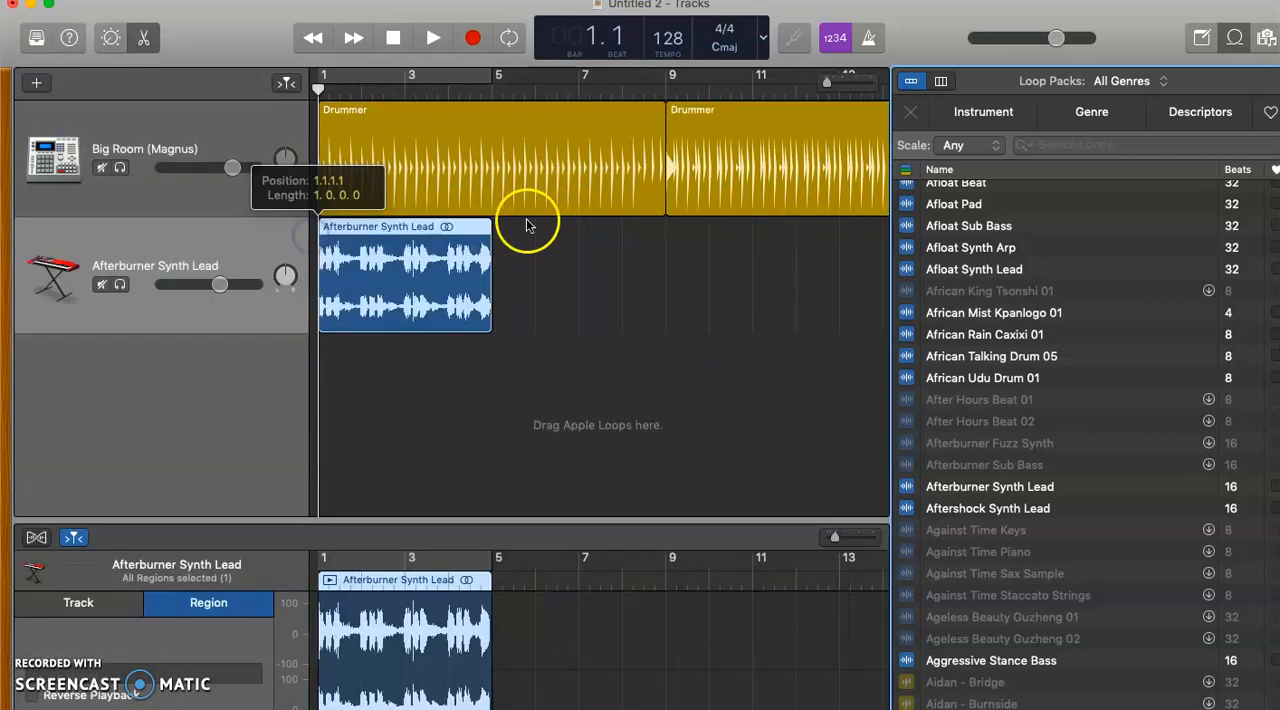
left_click_drag(490, 226, 660, 226)
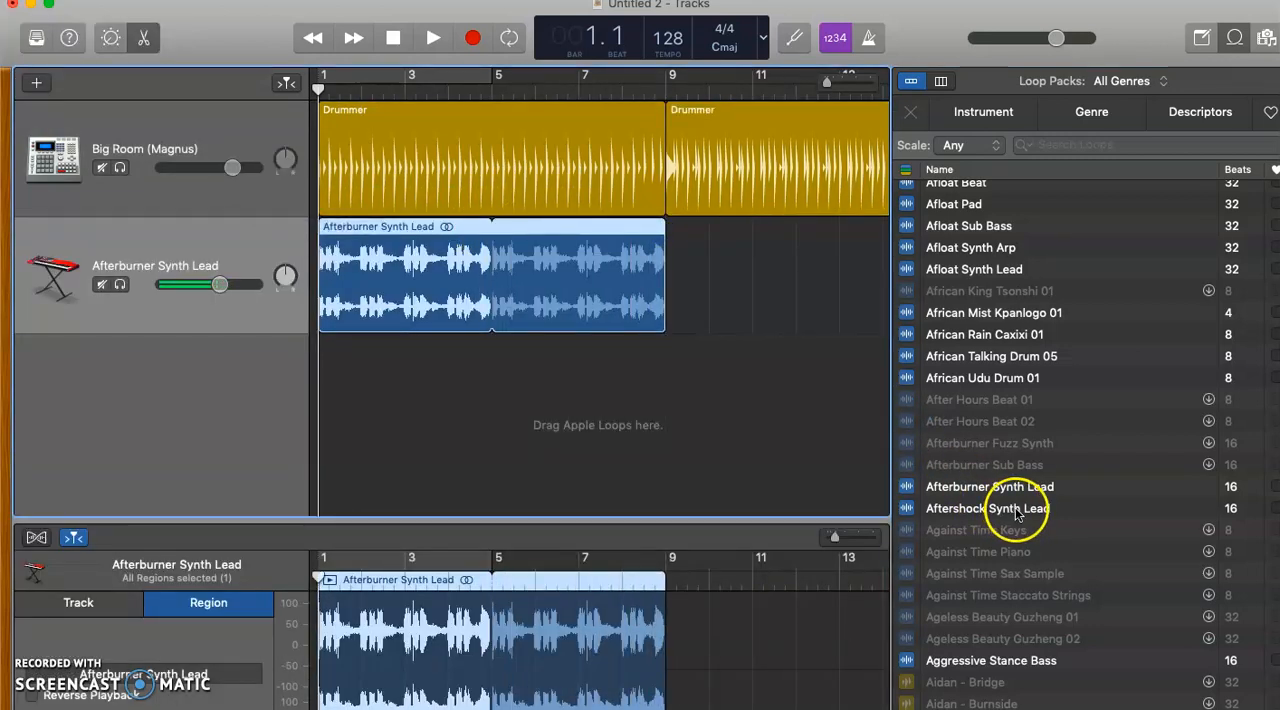
Place Aftershock Synth Lead on a new track starting at bar 9
left_click_drag(988, 508, 668, 390)
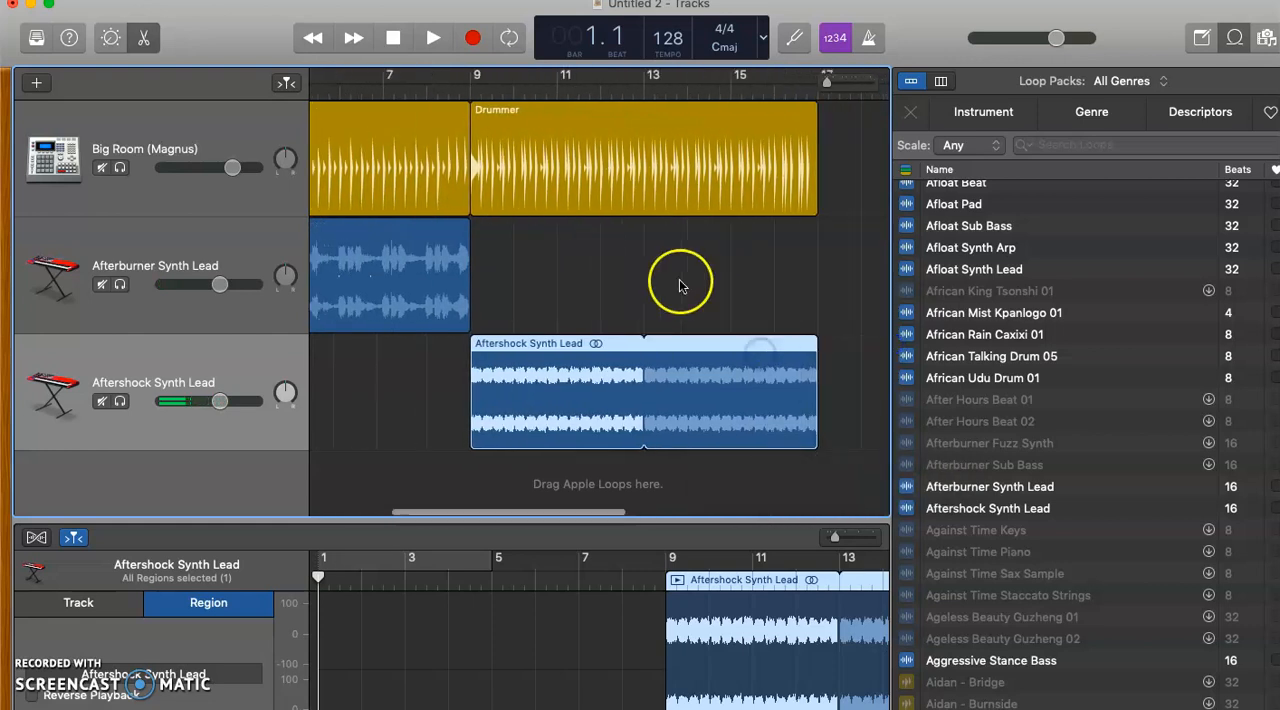
left_click(432, 36)
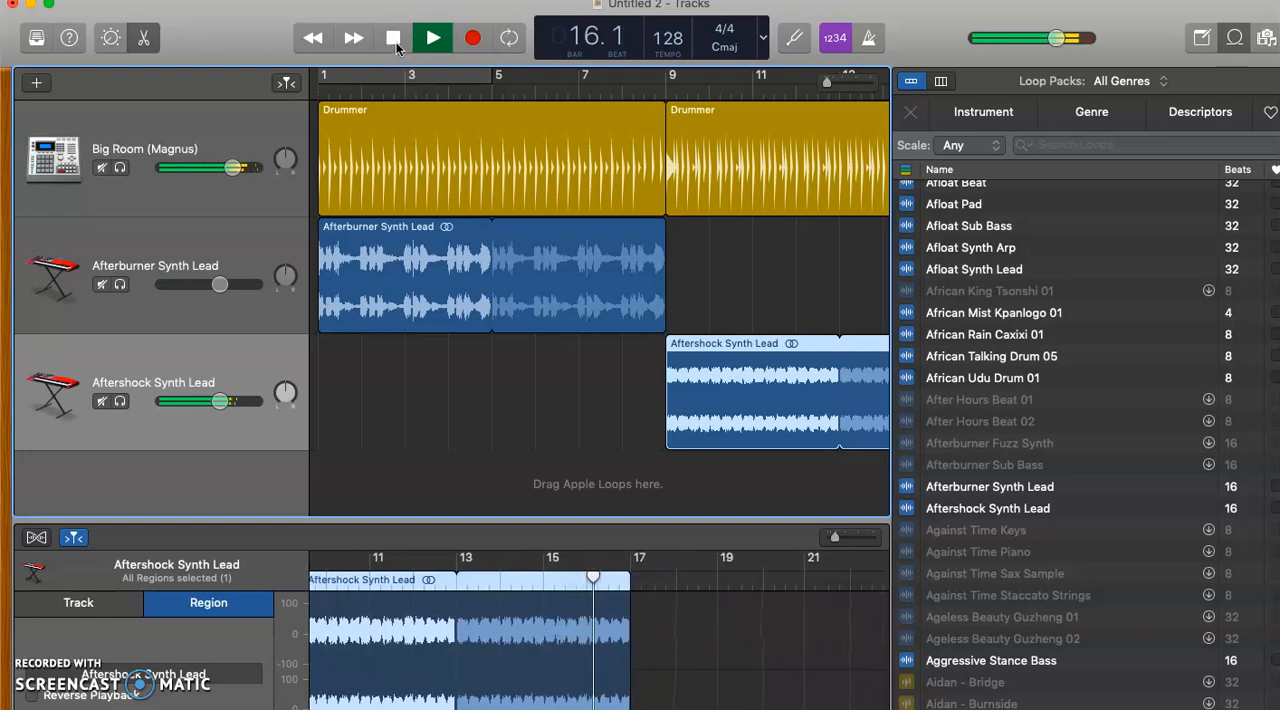
left_click(432, 38)
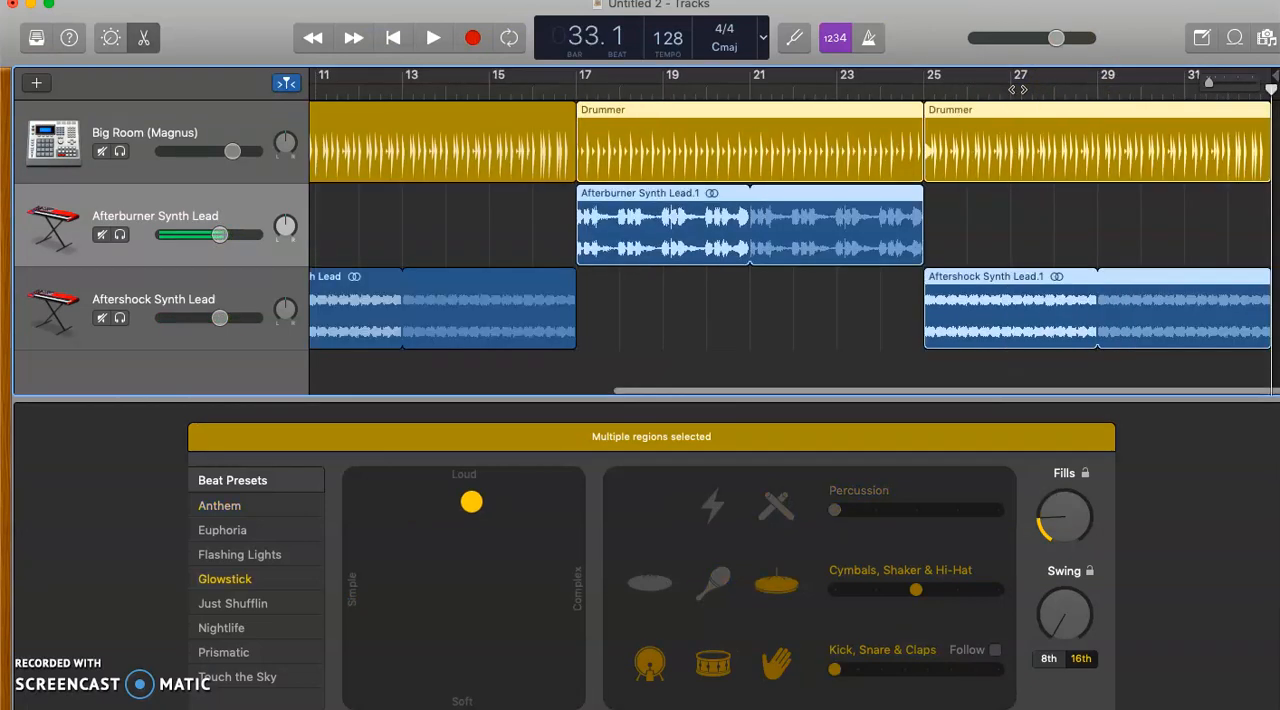
Scroll back left across the timeline to review the repeated A–B arrangement
scroll("left", 3)
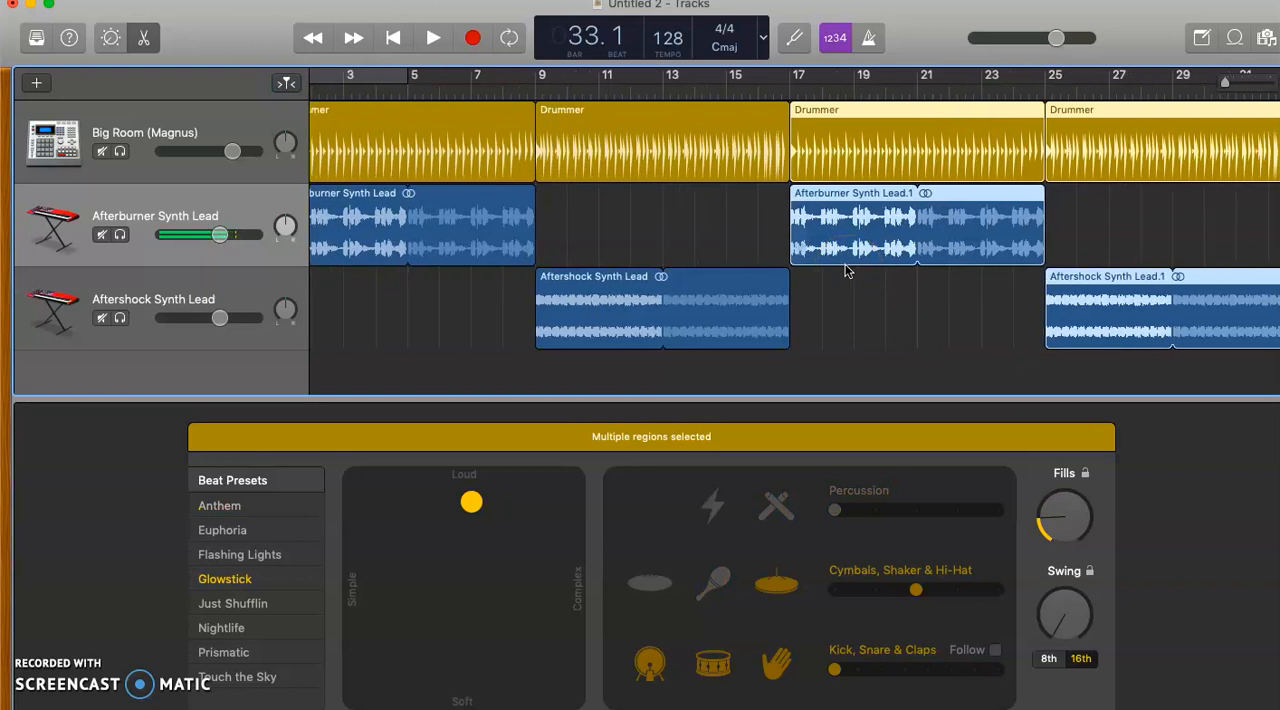
mouse_move(412, 236)
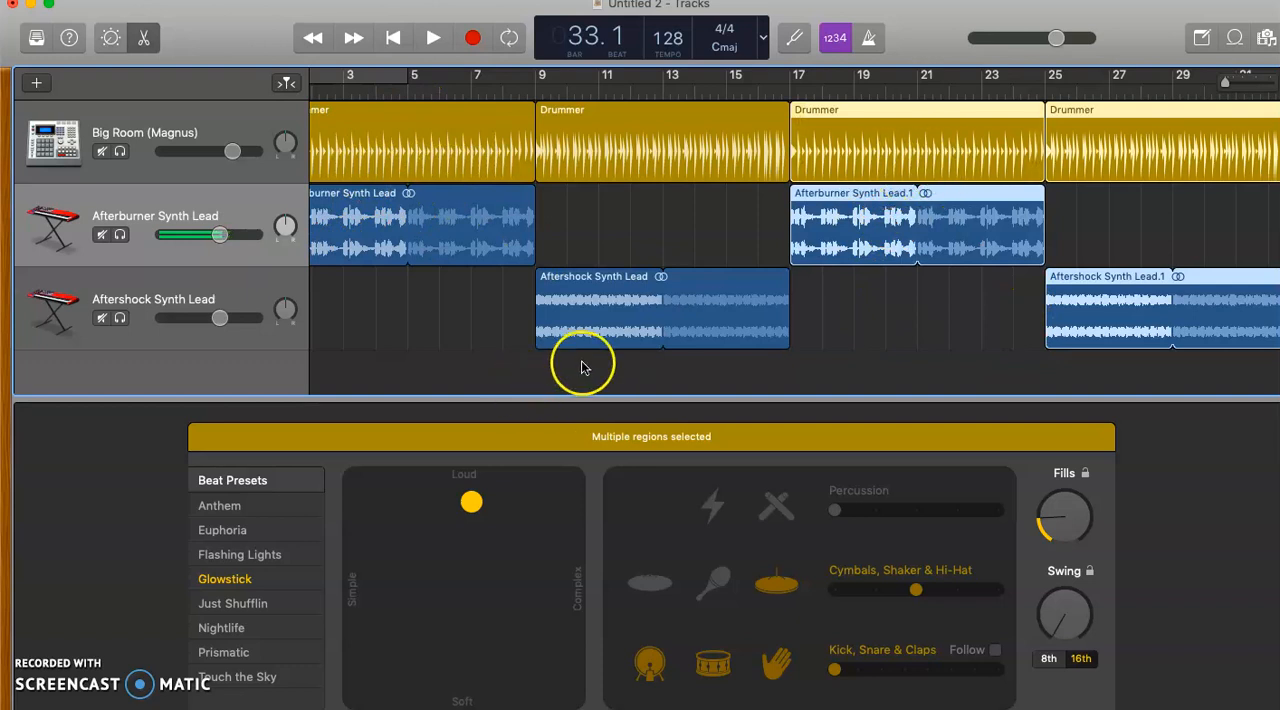
mouse_move(792, 236)
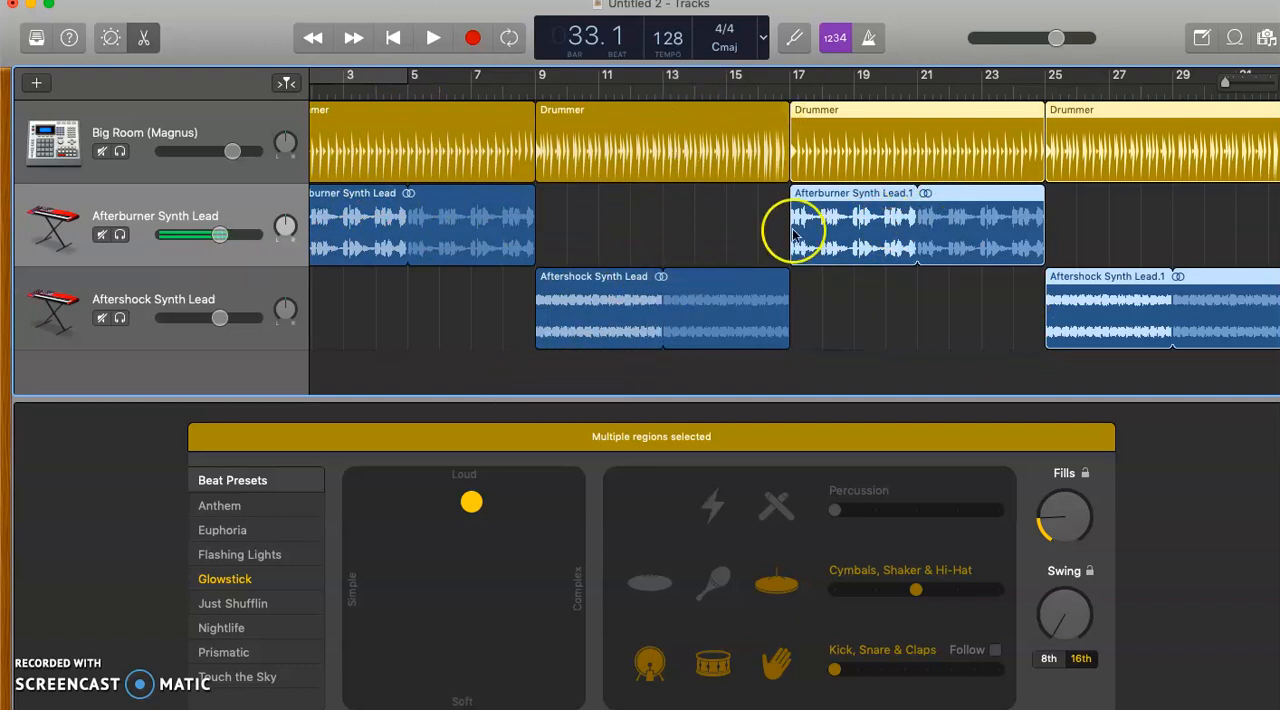
mouse_move(872, 336)
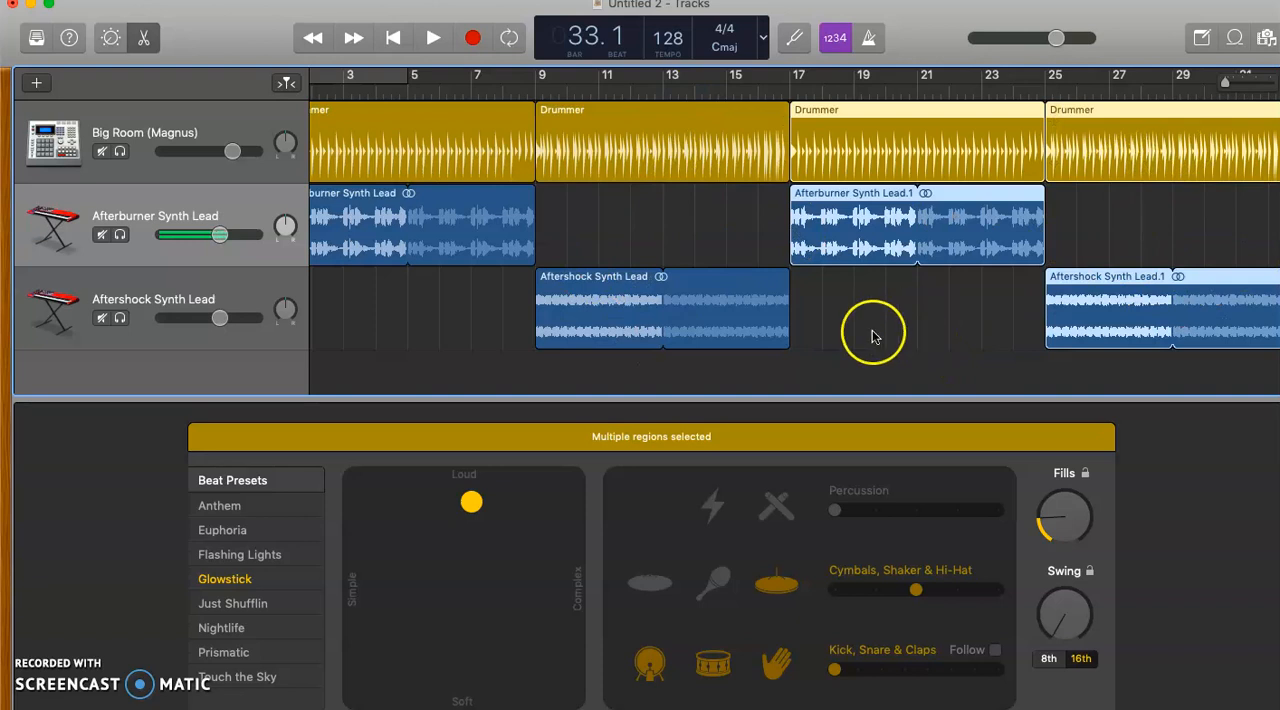
scroll("left", 3)
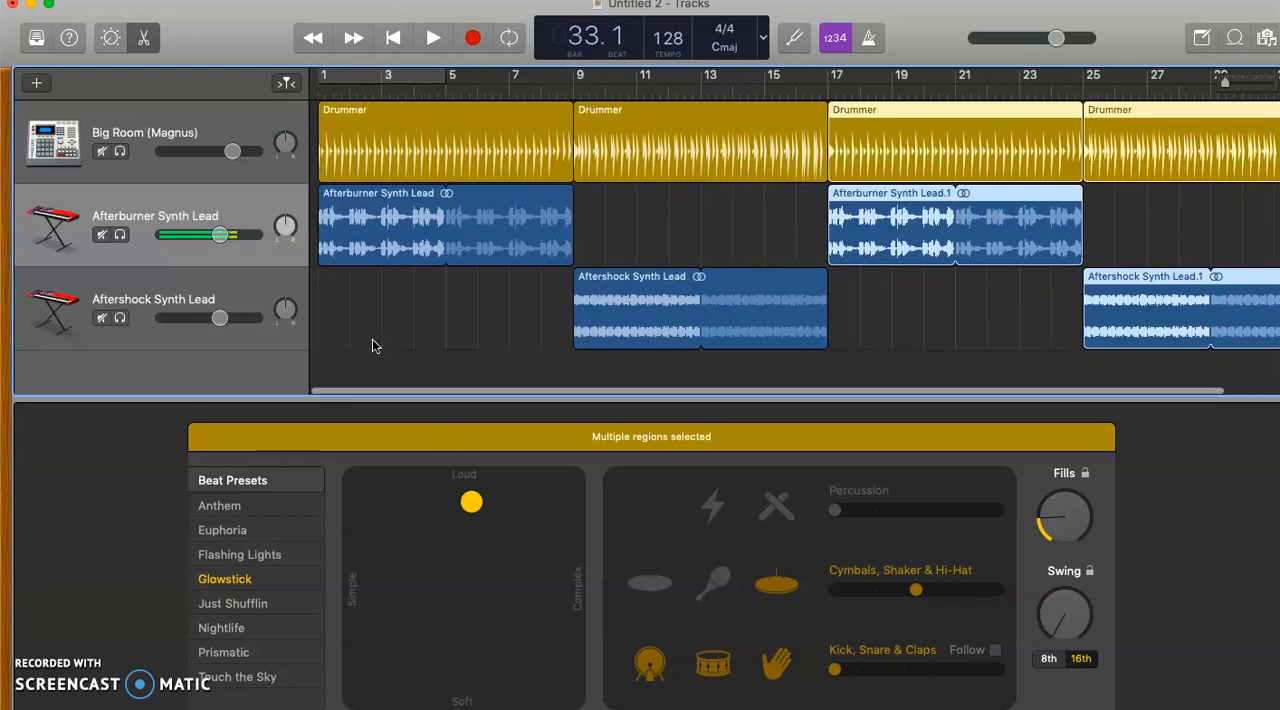